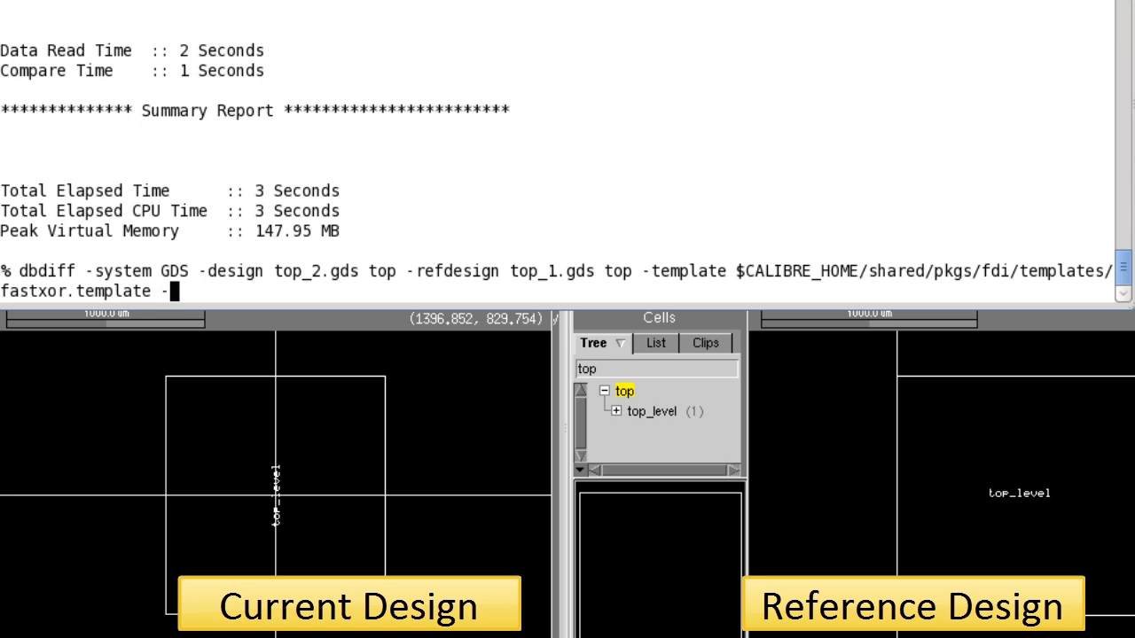
text(transform R)
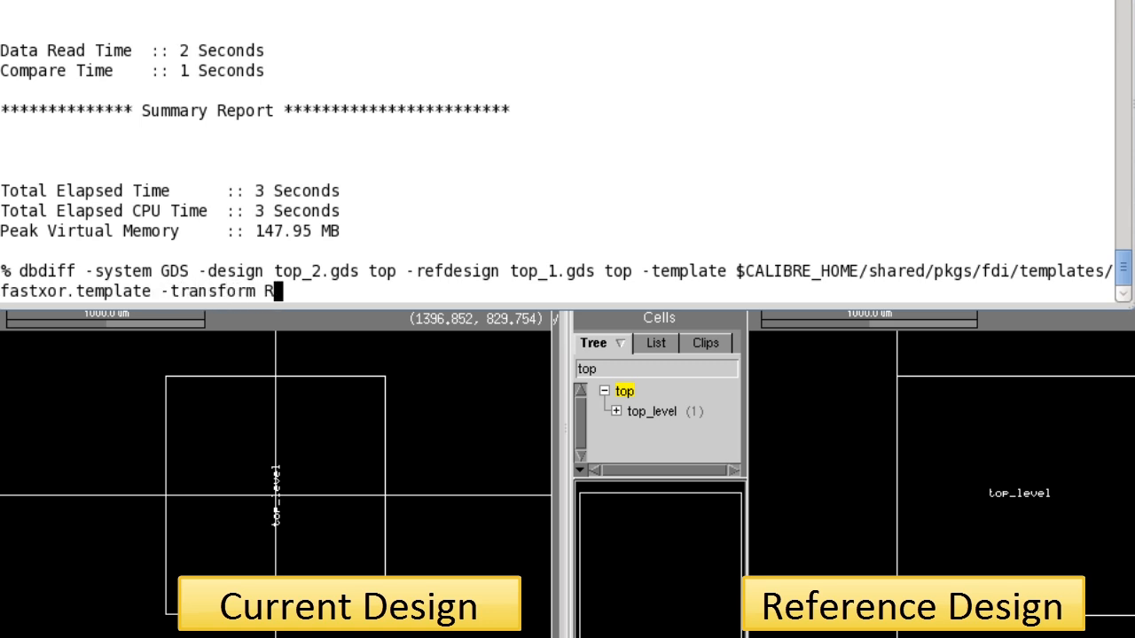
text(270)
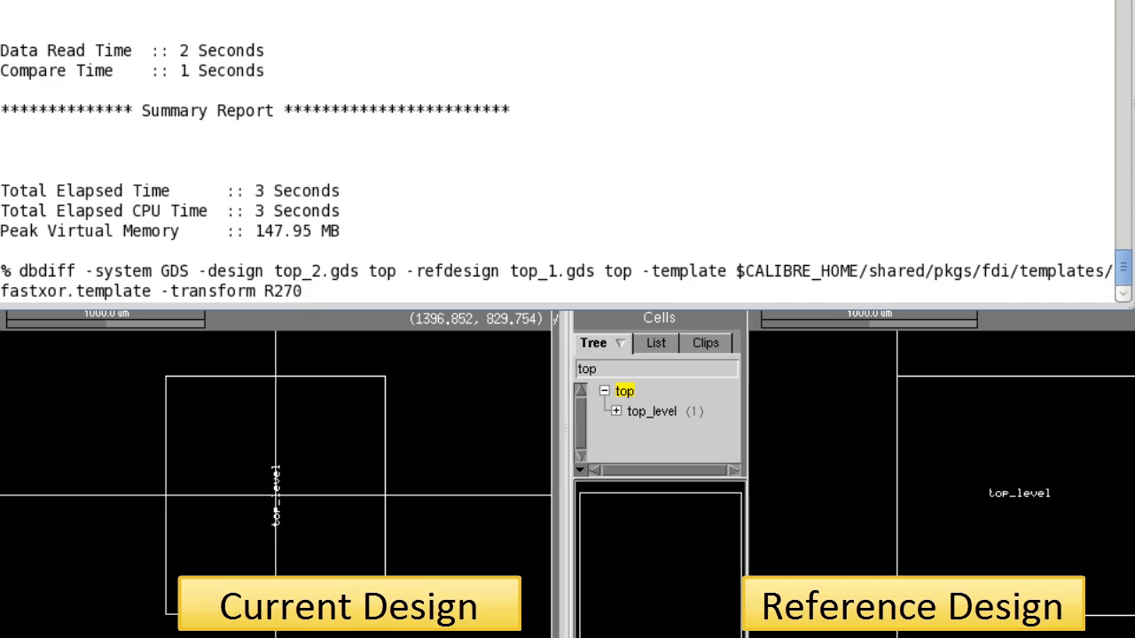
text(605 555)
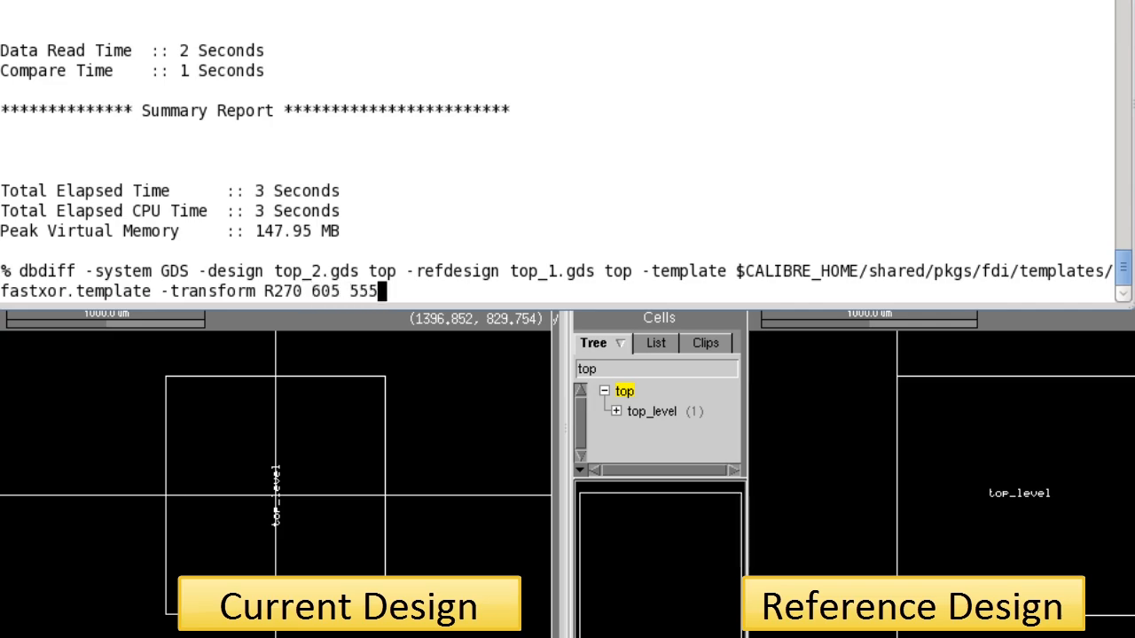